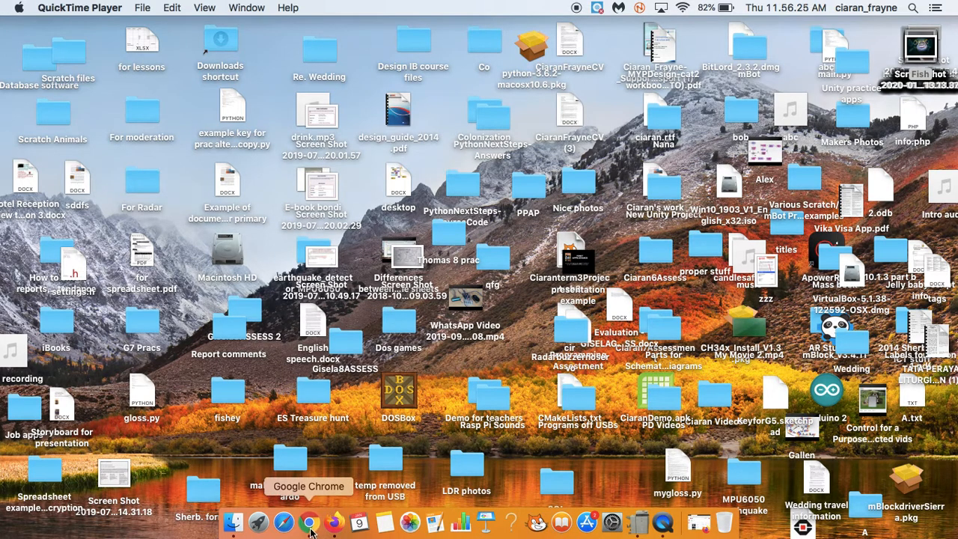
# Launch Chrome and load the Glitch dashboard listing the starter projects.
pyautogui.click(309, 521)
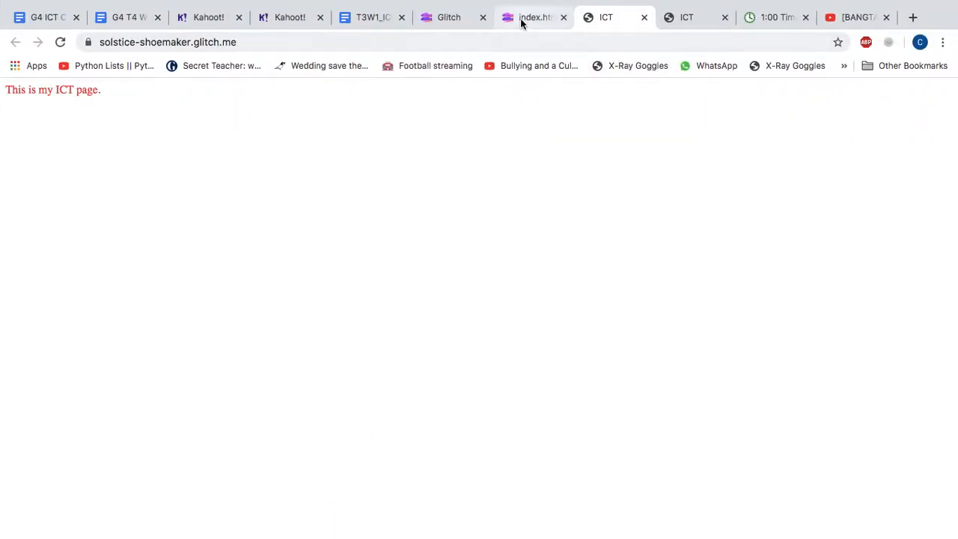
pyautogui.click(913, 18)
pyautogui.write('glitch.com')
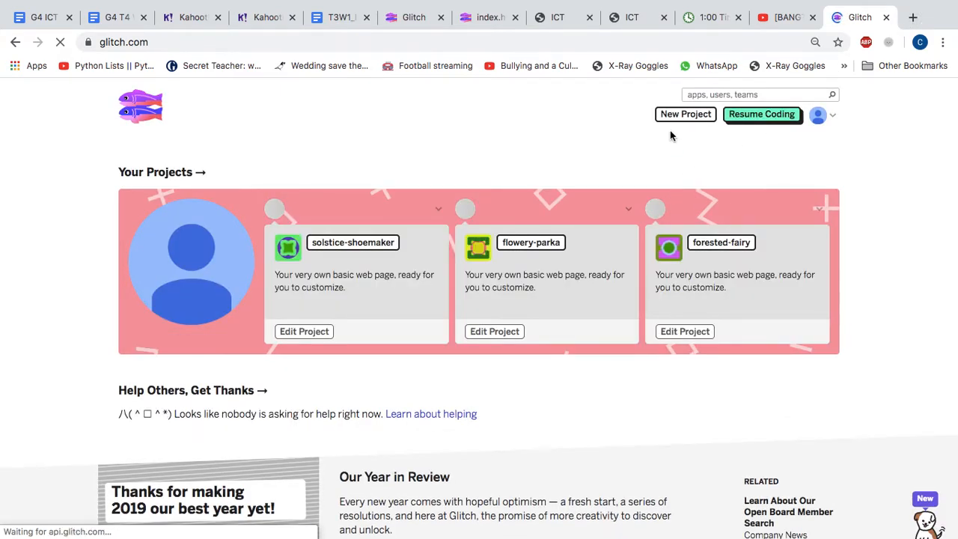
# Create a new project from the hello-webpage starter, opening bright-texture in the editor.
pyautogui.click(686, 114)
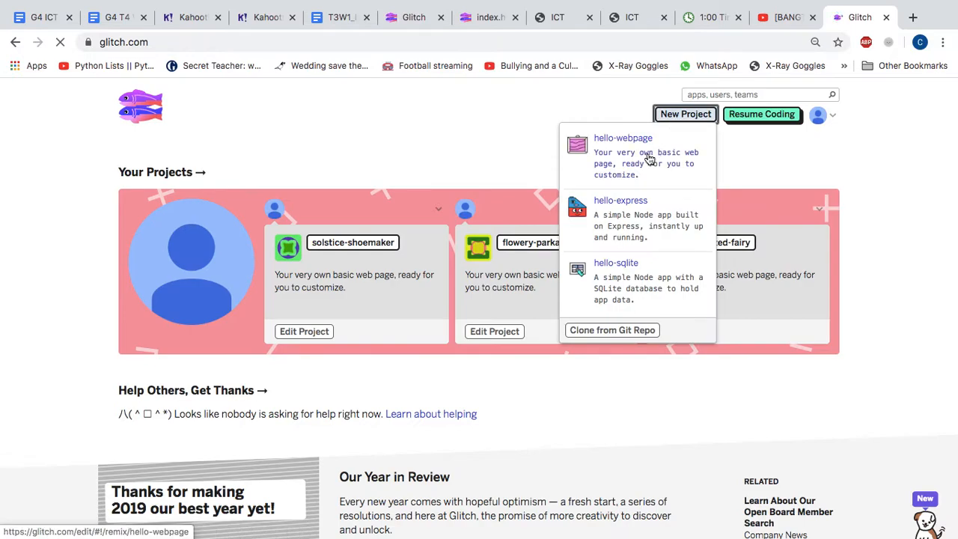
pyautogui.click(622, 138)
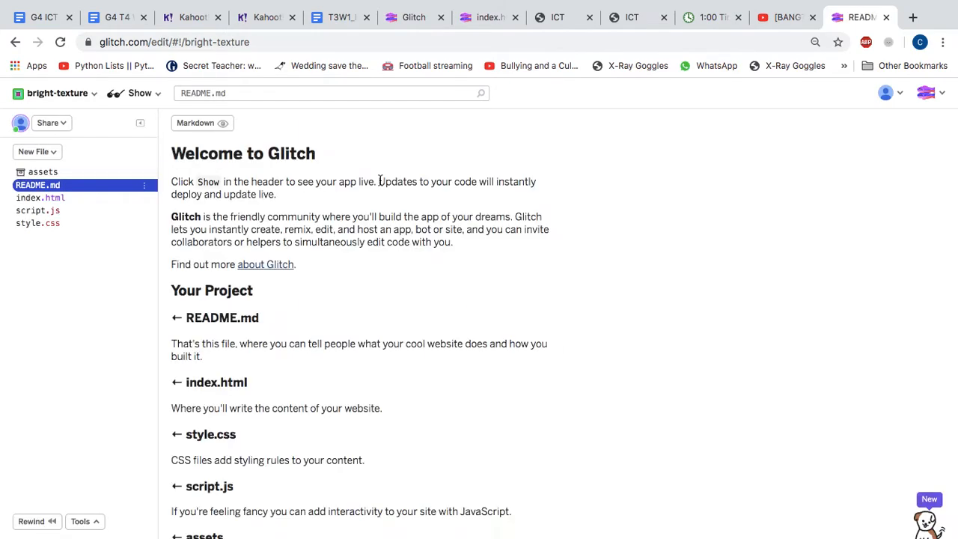
# In index.html, write a <p> paragraph reading 'I like ICT.' inside the HTML element.
pyautogui.click(39, 198)
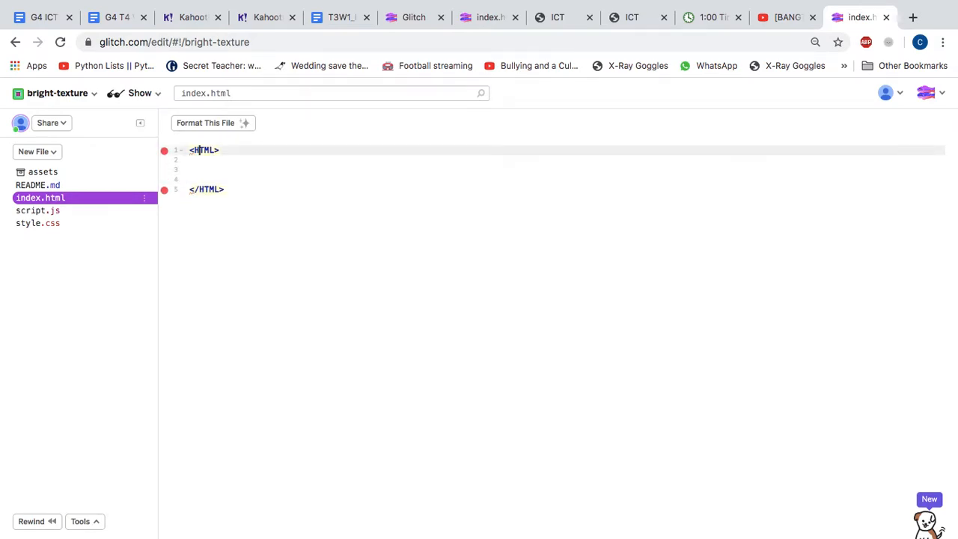
pyautogui.write('<')
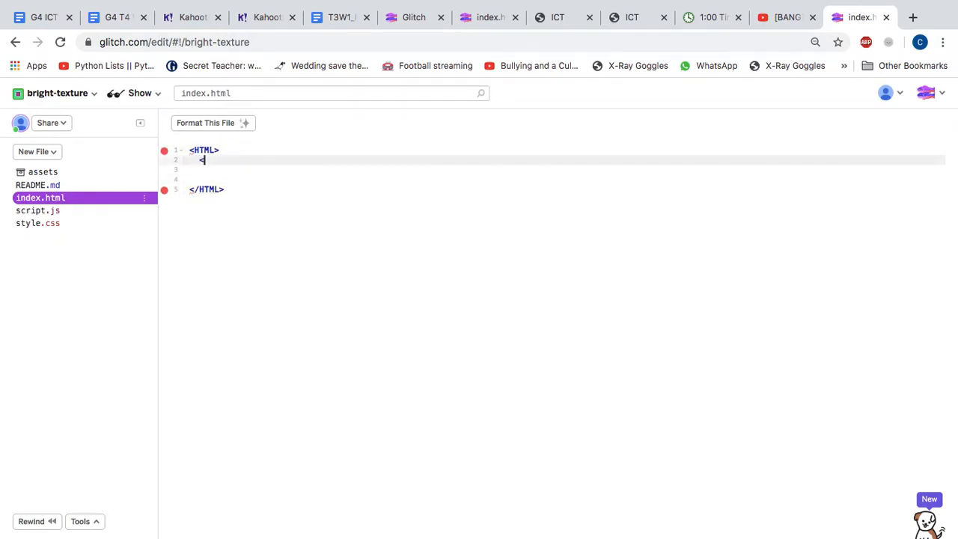
pyautogui.write('b')
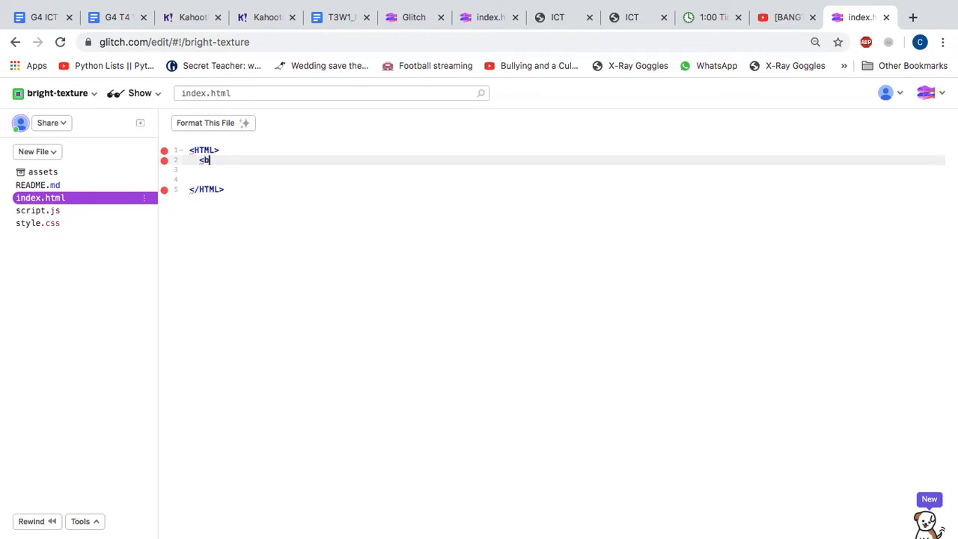
pyautogui.write('p')
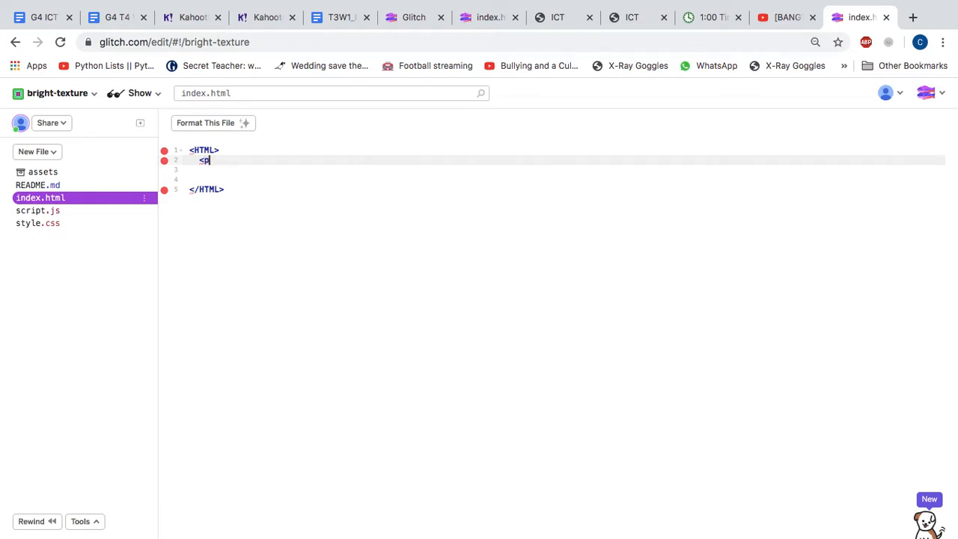
pyautogui.write('>')
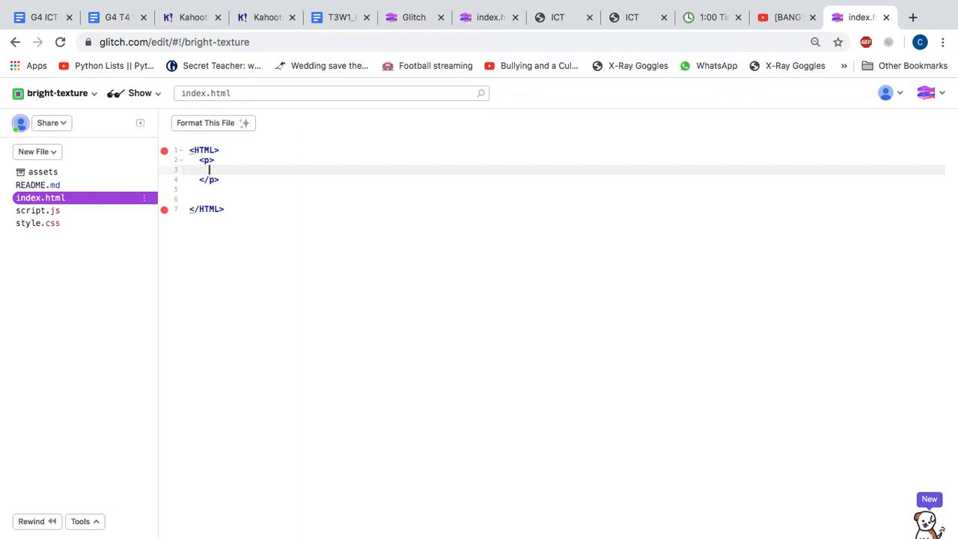
pyautogui.write('I like ICT')
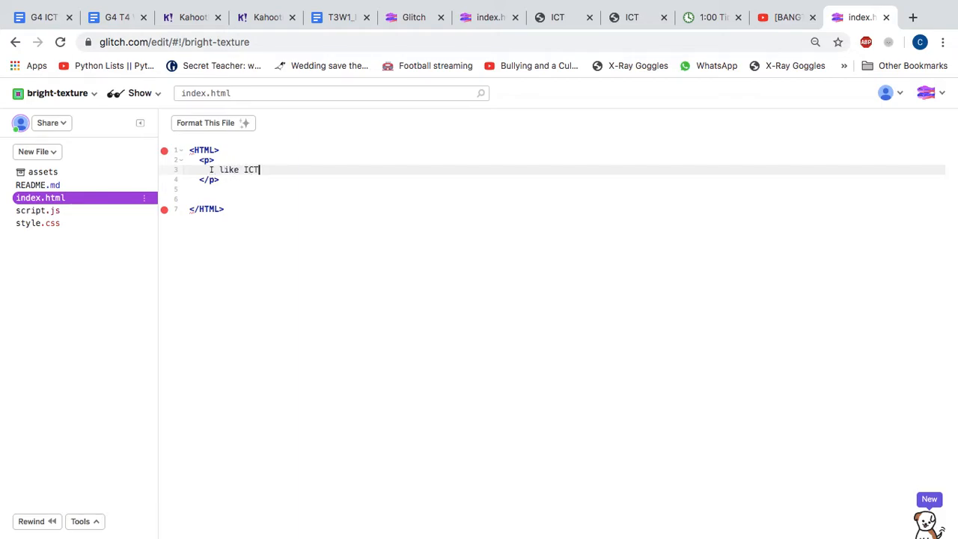
pyautogui.write('.')
pyautogui.click(565, 160)
pyautogui.write(' style= ')
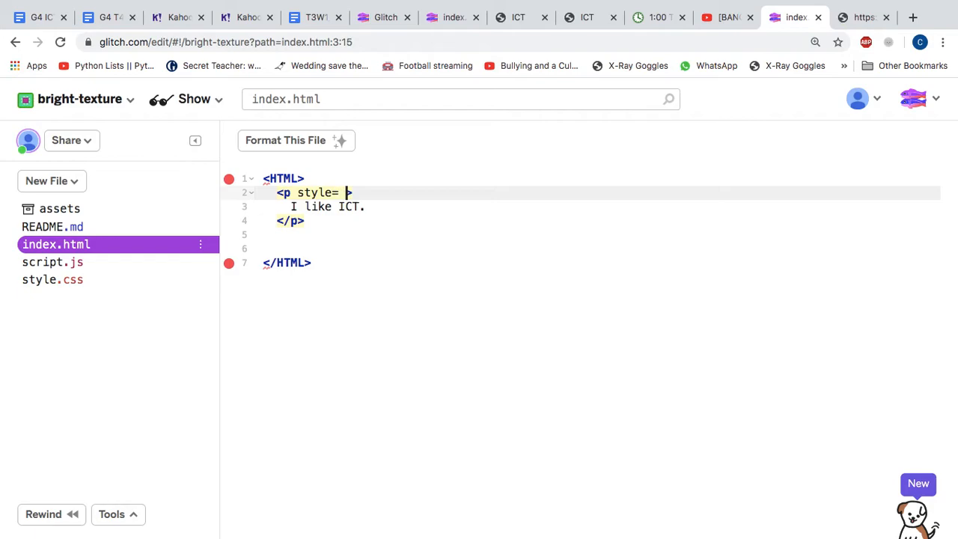
# Add style="color:yellow" to the paragraph, correcting the colour spelling.
pyautogui.write('colour:')
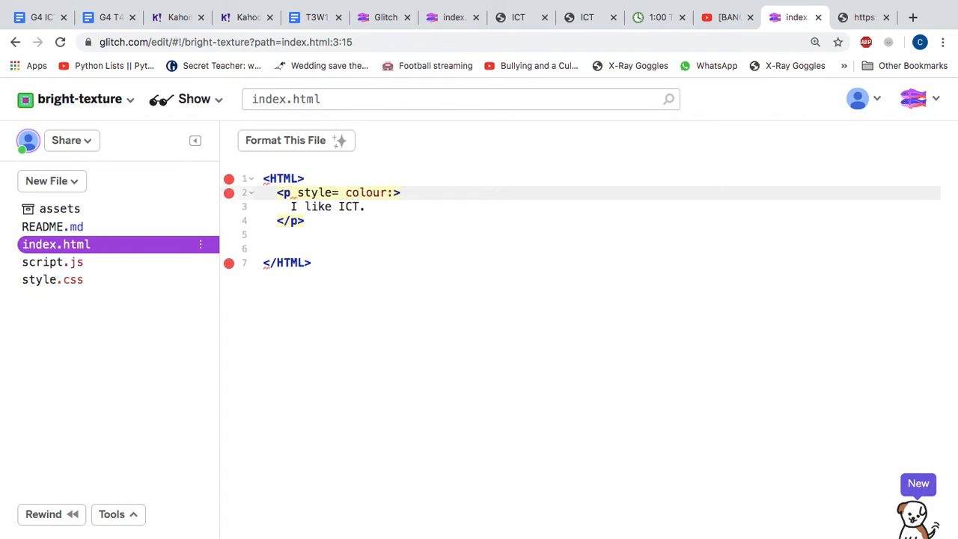
pyautogui.write('yellow"')
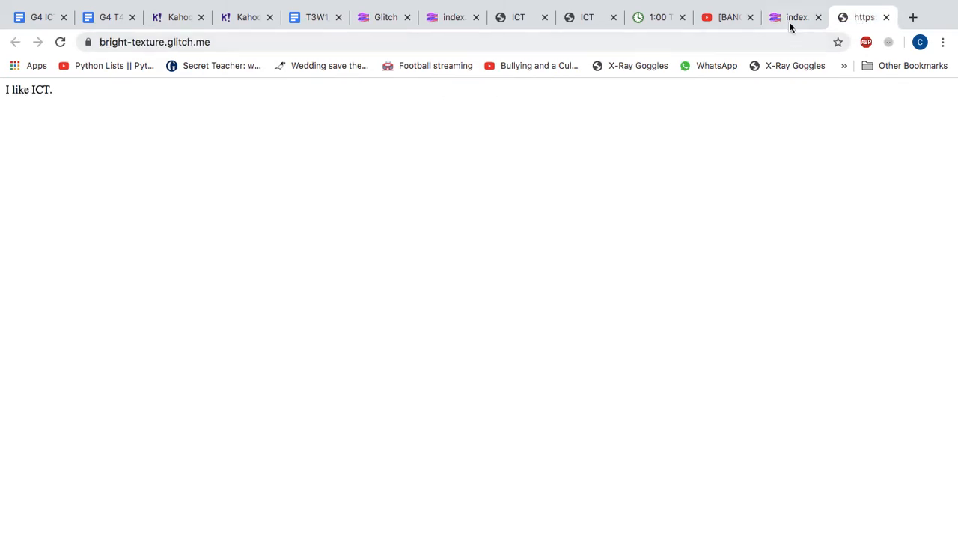
pyautogui.click(796, 16)
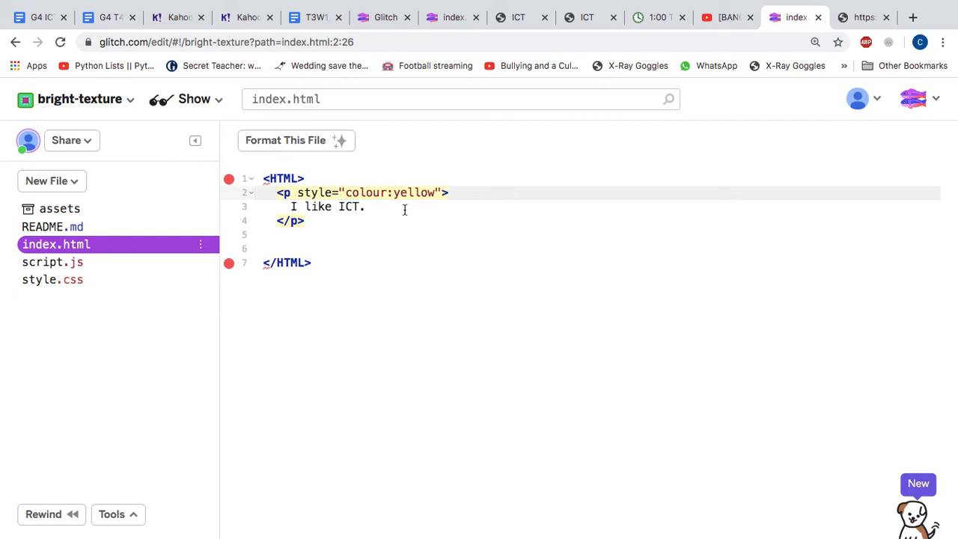
pyautogui.click(381, 192)
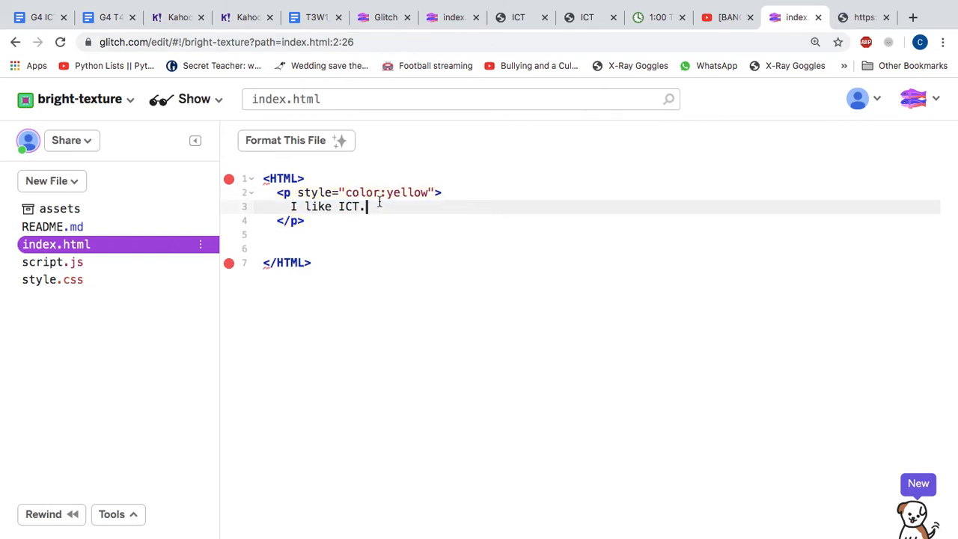
# Check the yellow 'I like ICT.' on the live page and return to the editor.
pyautogui.click(864, 17)
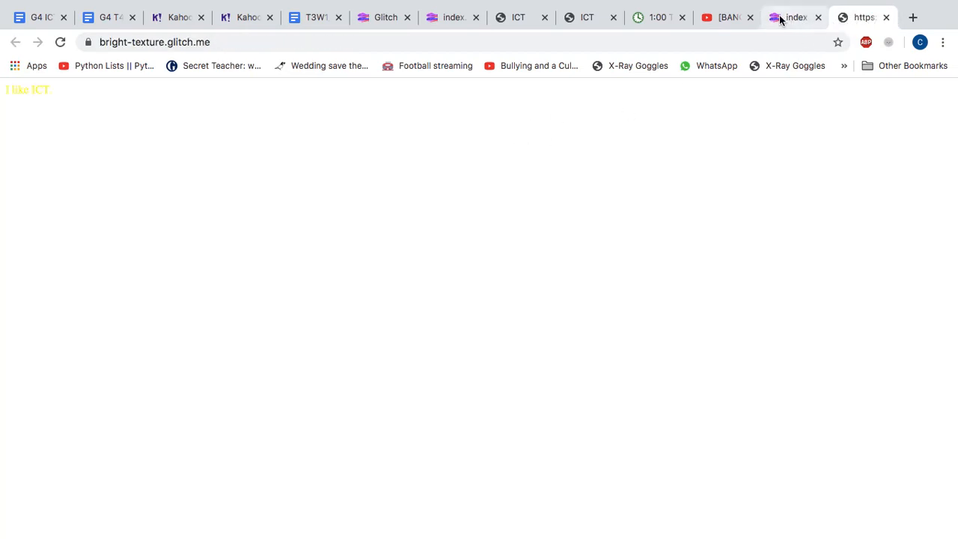
pyautogui.click(793, 17)
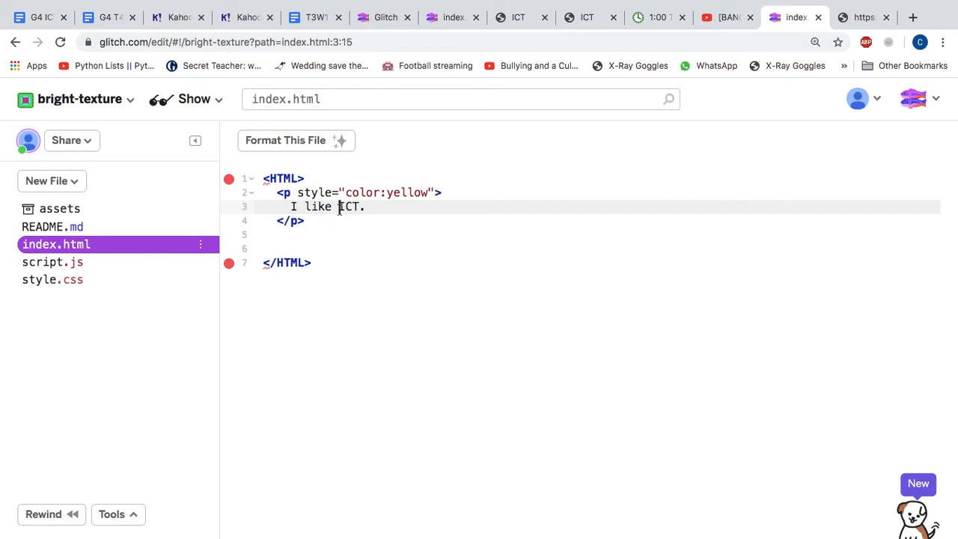
# Wrap ICT in <strong> tags and confirm the bold word on the live page.
pyautogui.write('<strong>')
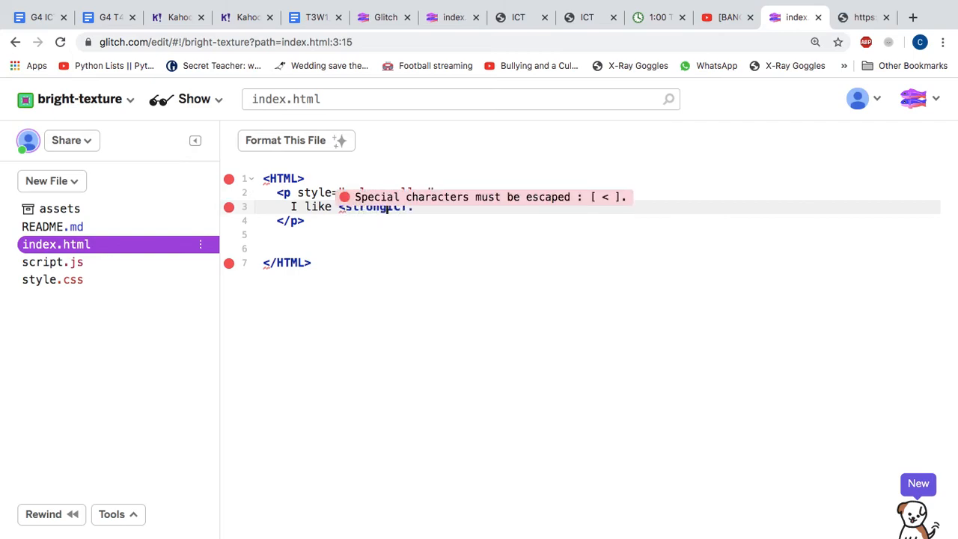
pyautogui.write('ICT')
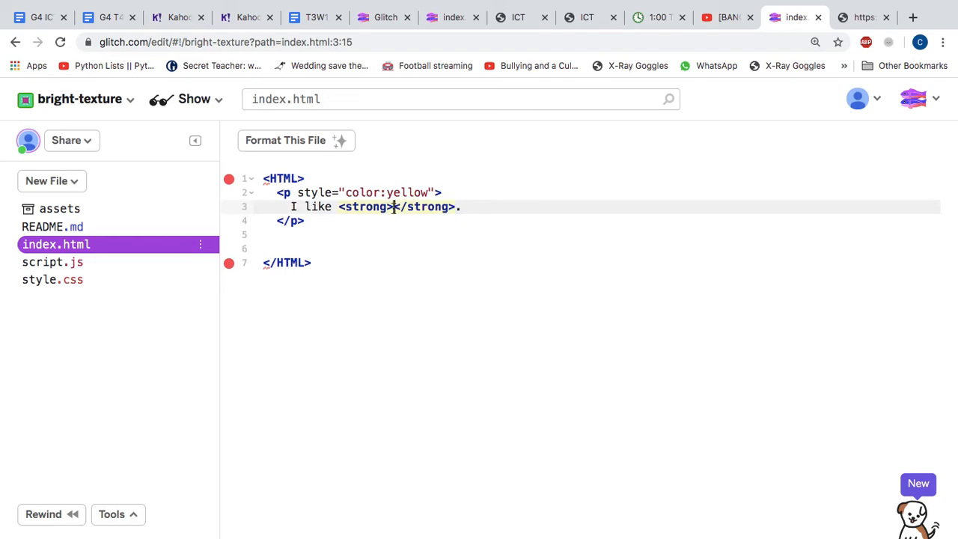
pyautogui.click(861, 16)
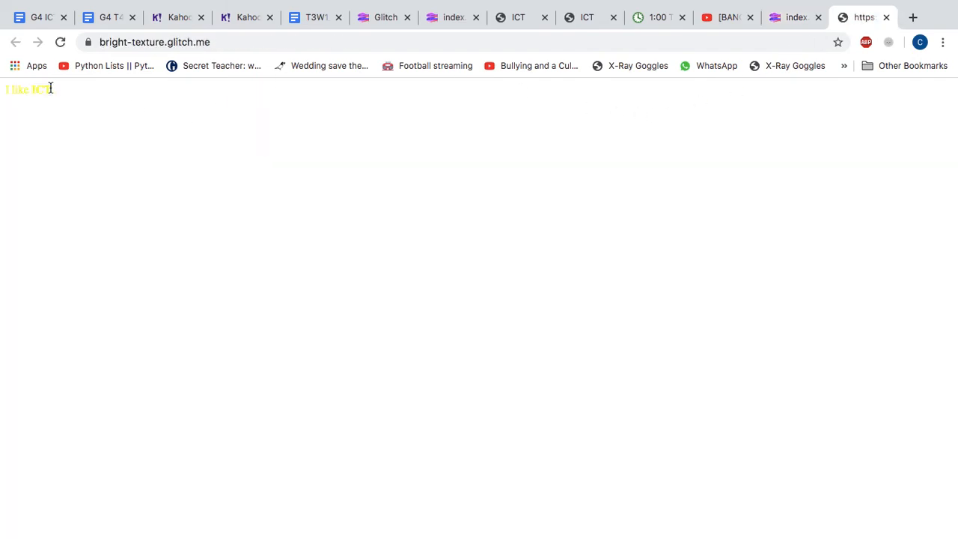
pyautogui.click(795, 16)
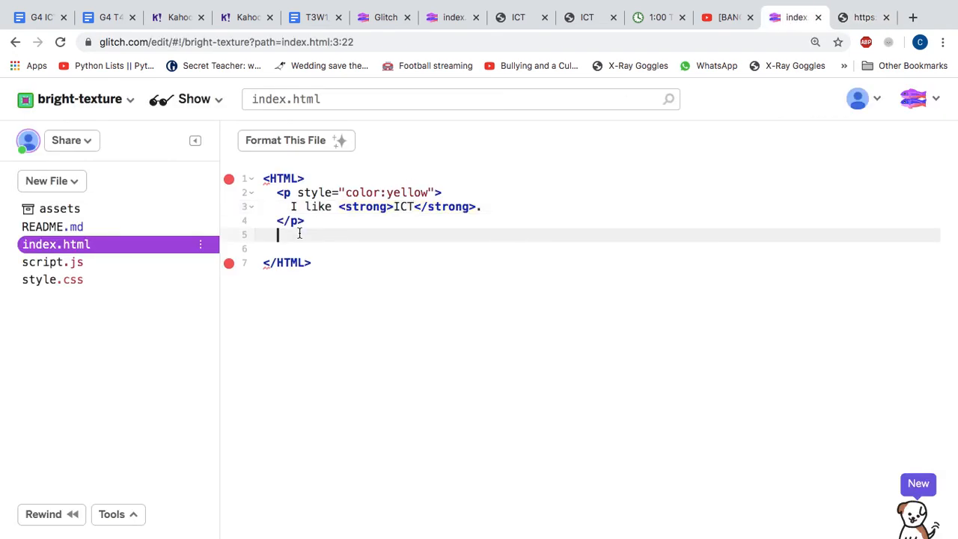